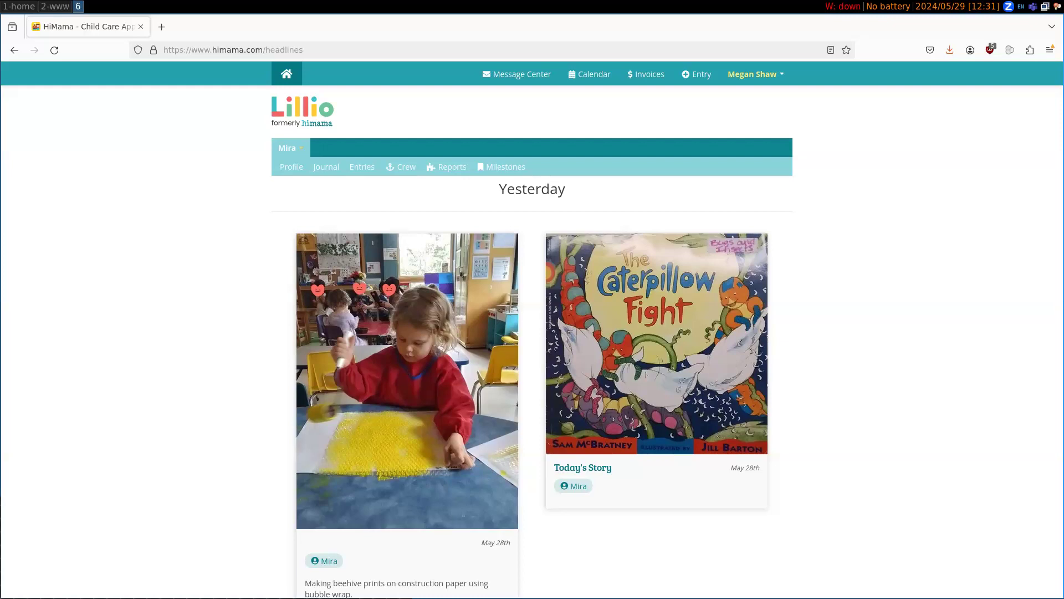
pyautogui.moveTo(201, 214)
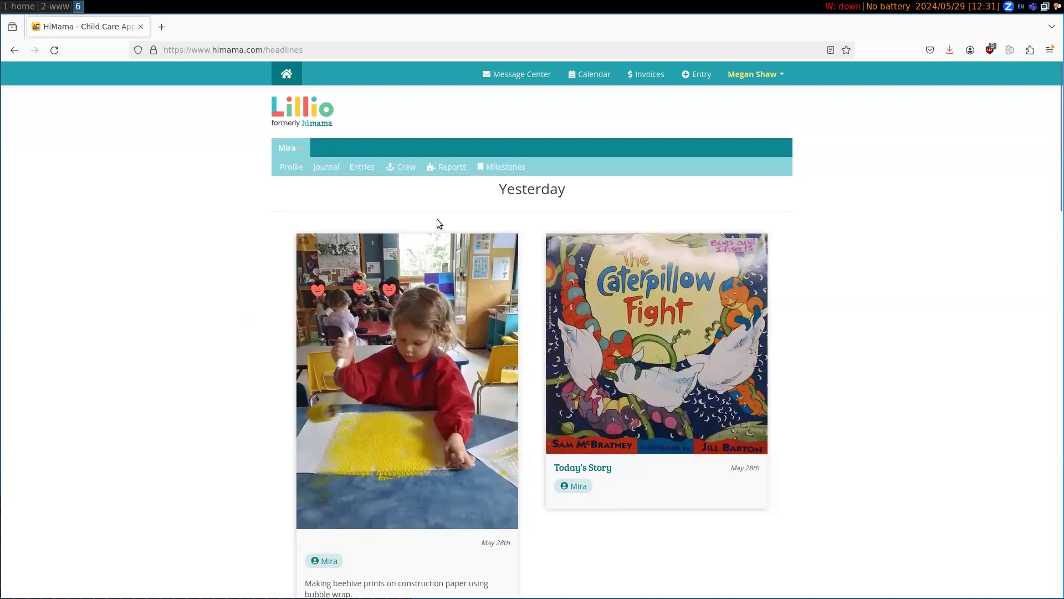
# Open the child's Entries table from the headlines page
pyautogui.click(362, 167)
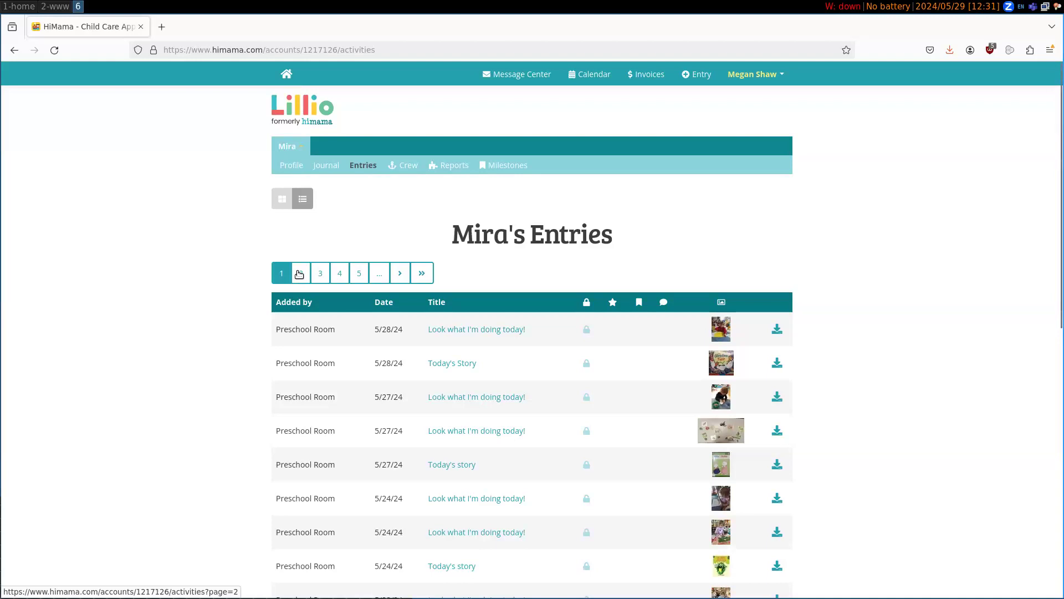
# Open another pagination page of the entries table in a new tab
pyautogui.click(421, 273)
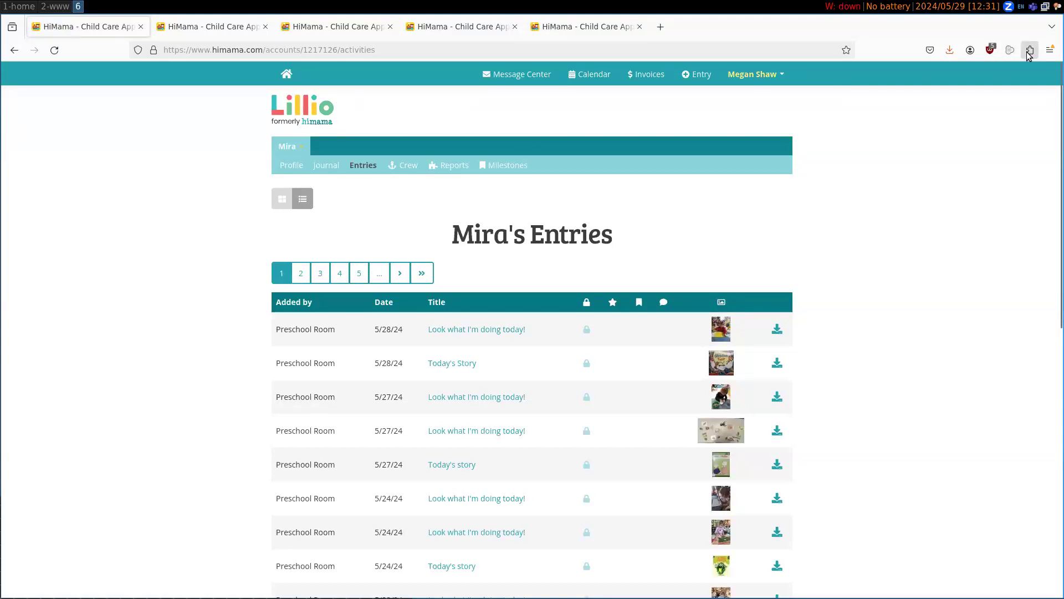
pyautogui.moveTo(1029, 50)
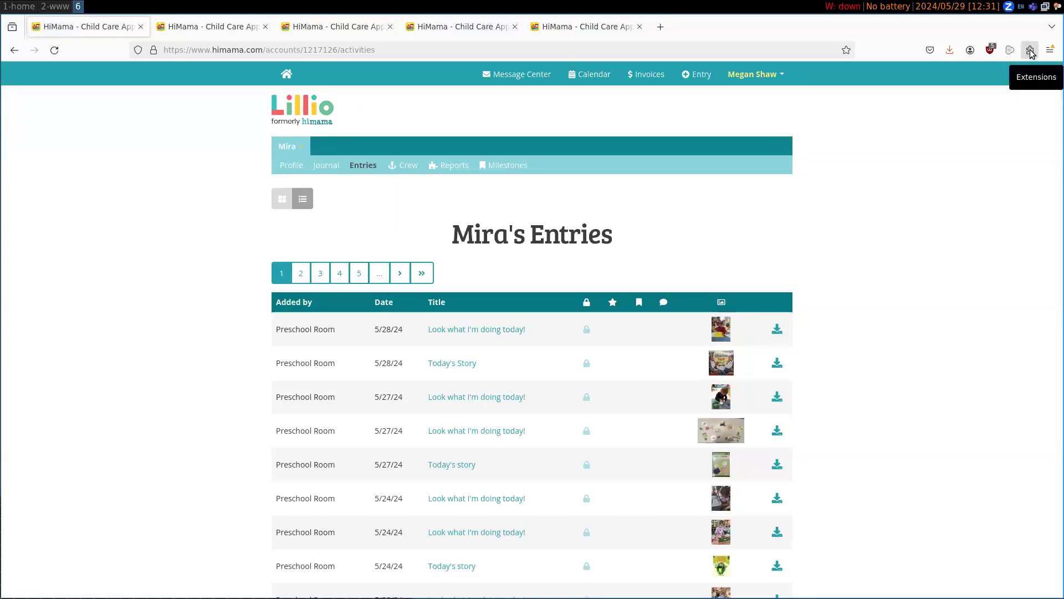
# Start collecting links from all open tabs with text filter '-thumb' and extension jpg
pyautogui.click(1030, 49)
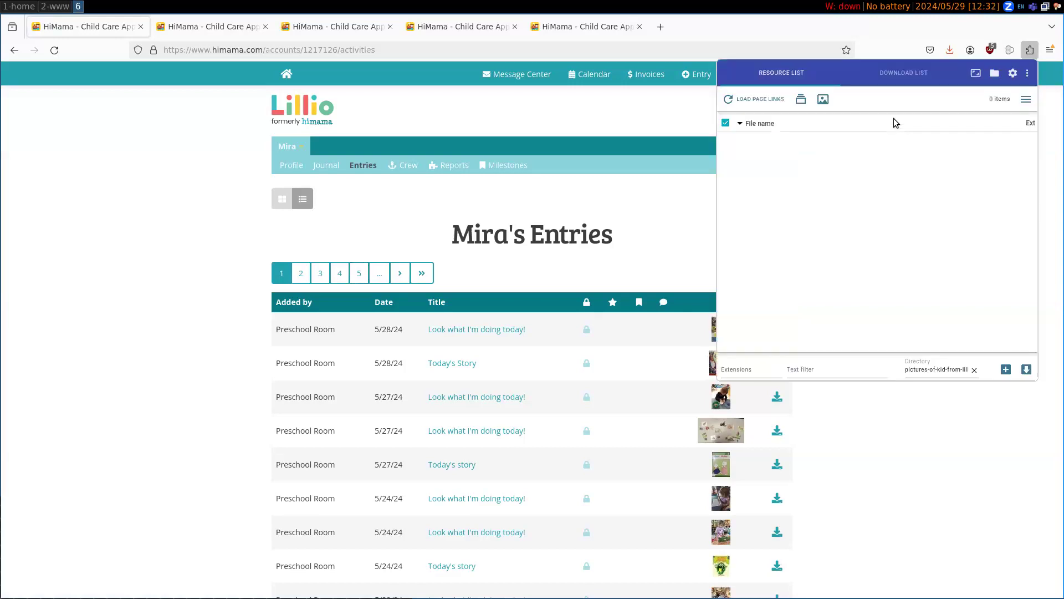
pyautogui.moveTo(800, 99)
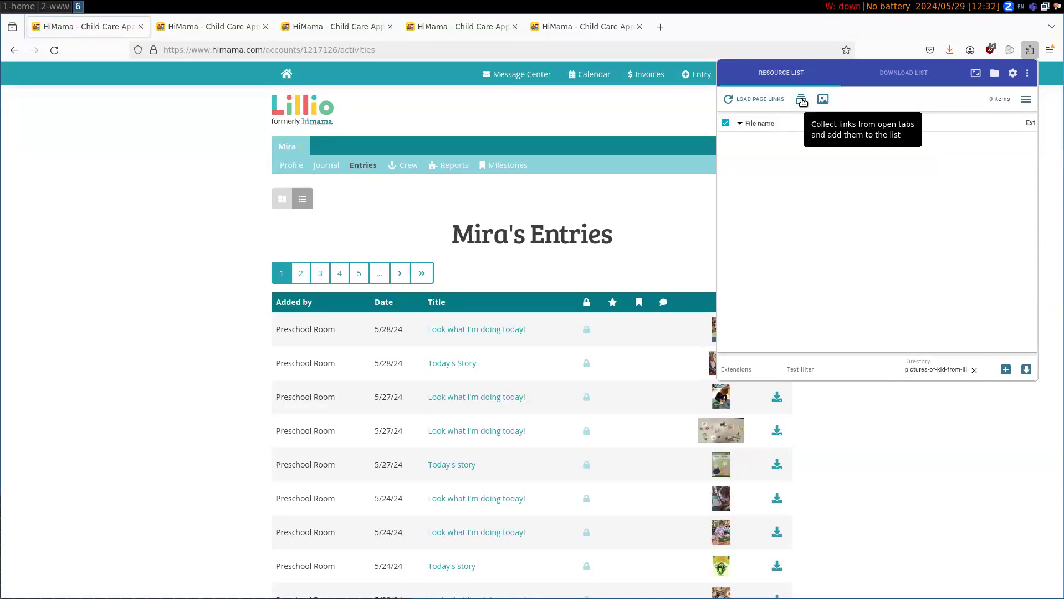
pyautogui.click(801, 98)
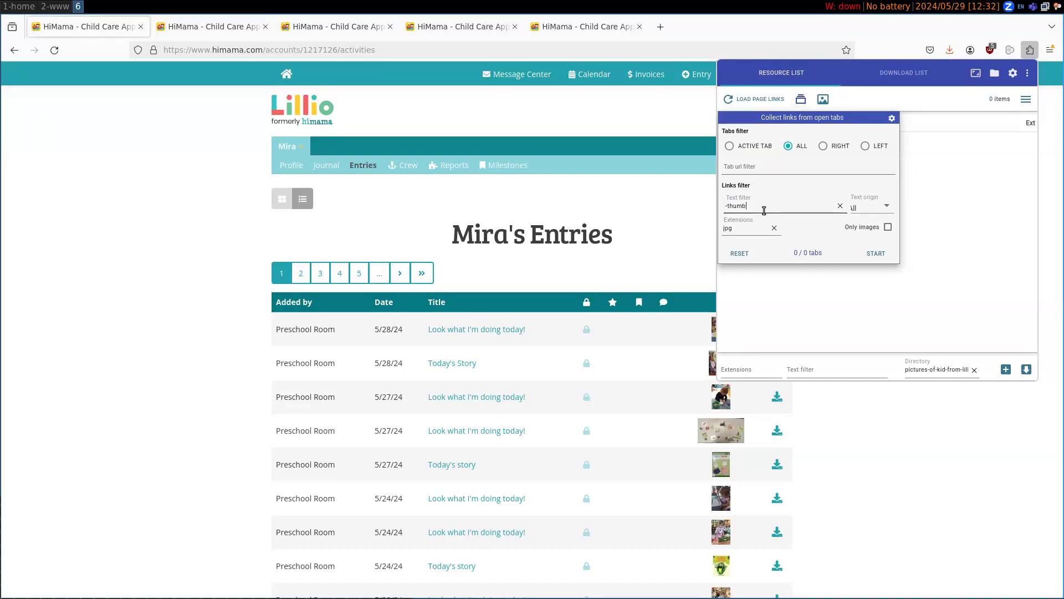
pyautogui.click(840, 206)
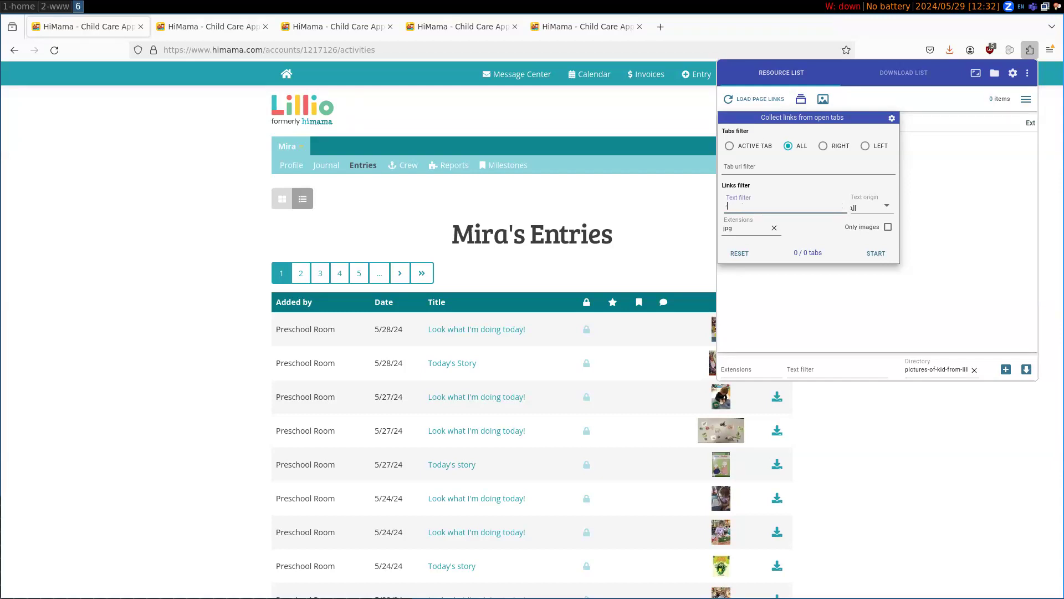
pyautogui.write('-thumb')
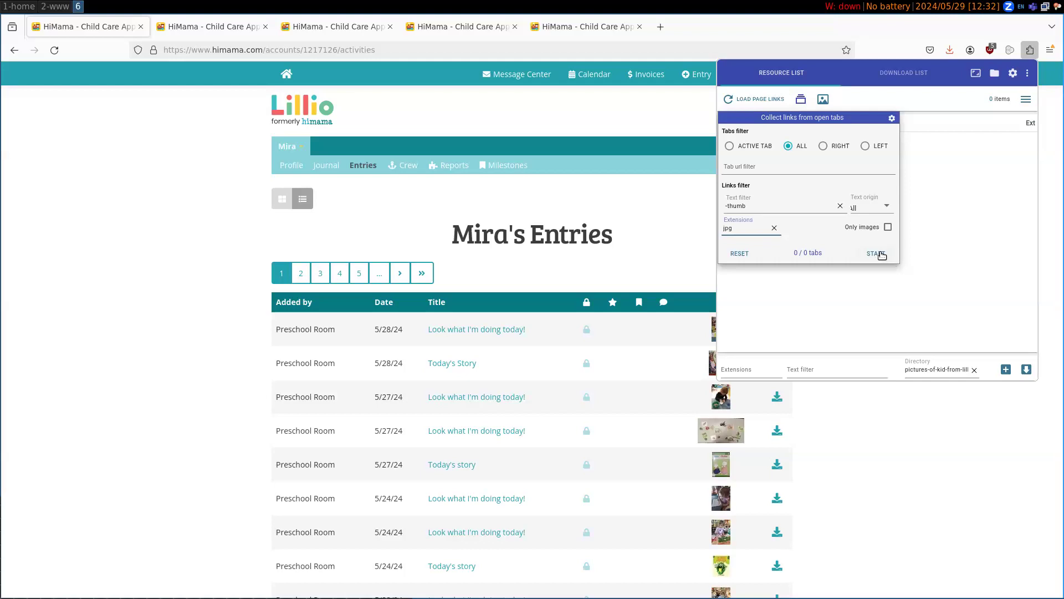
pyautogui.click(876, 253)
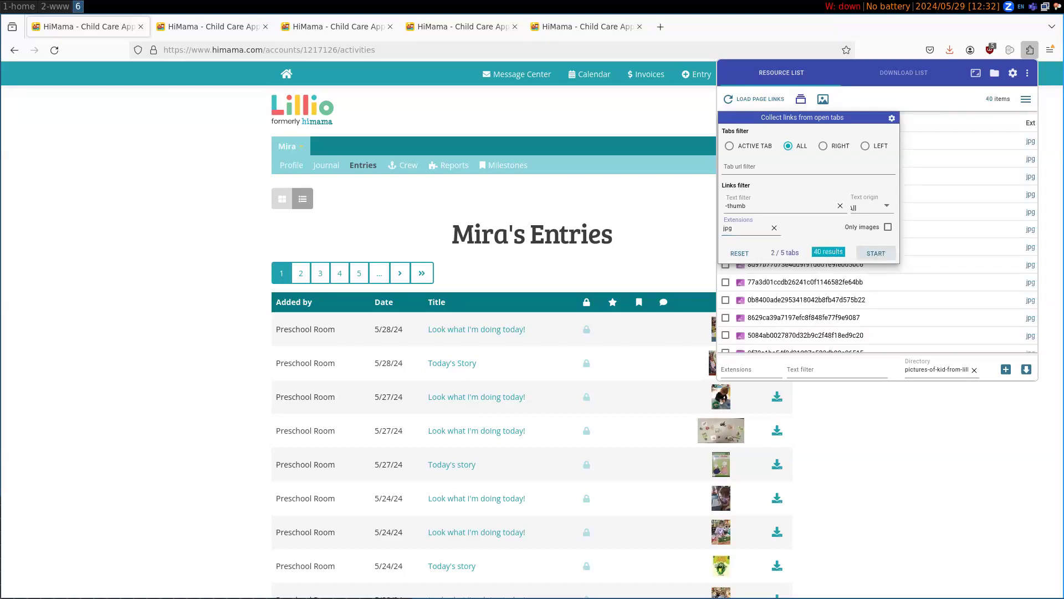
# Filter the resource list to jpg with '-thumb' and set directory 'pictures-of-kid-from-lillio'
pyautogui.click(875, 253)
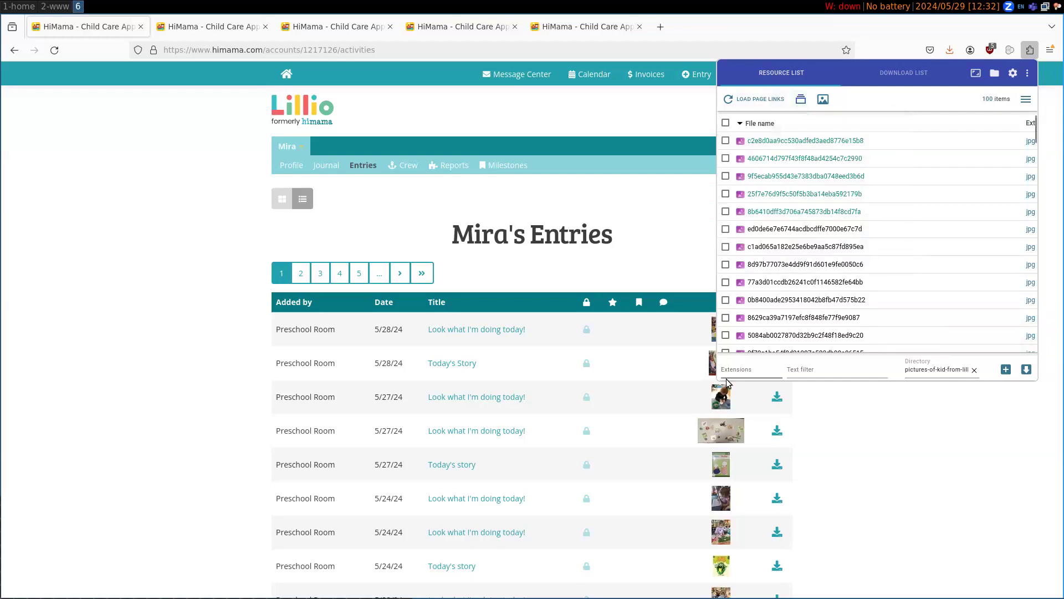
pyautogui.write('jp')
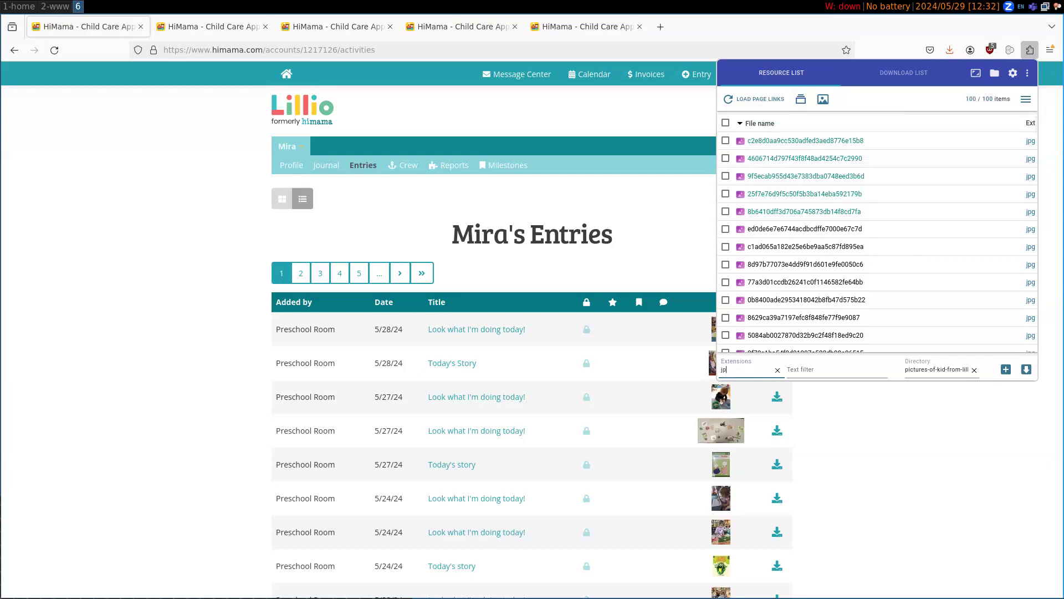
pyautogui.click(834, 368)
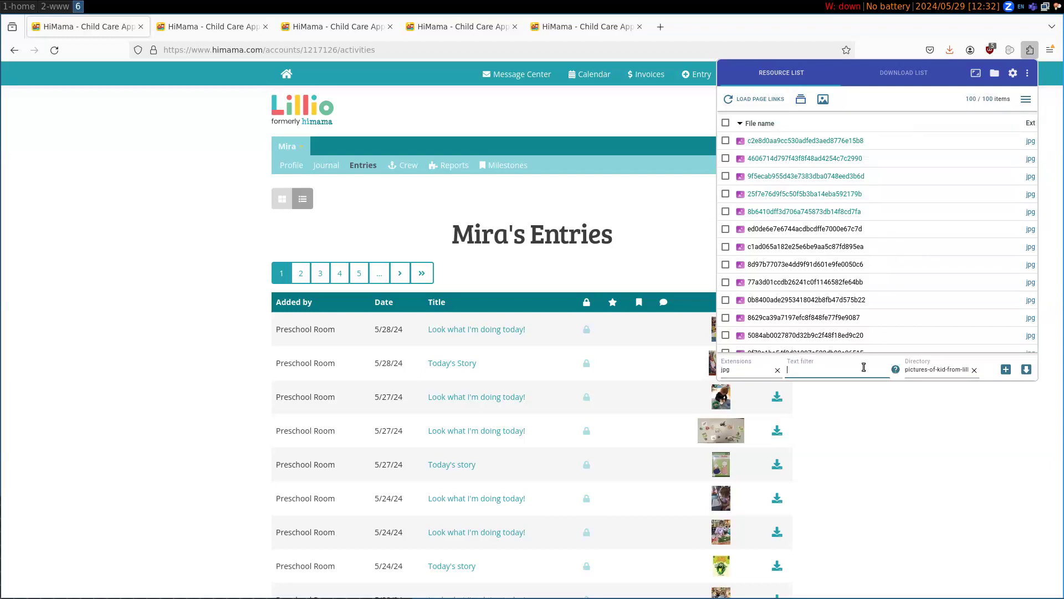
pyautogui.write('-thumb')
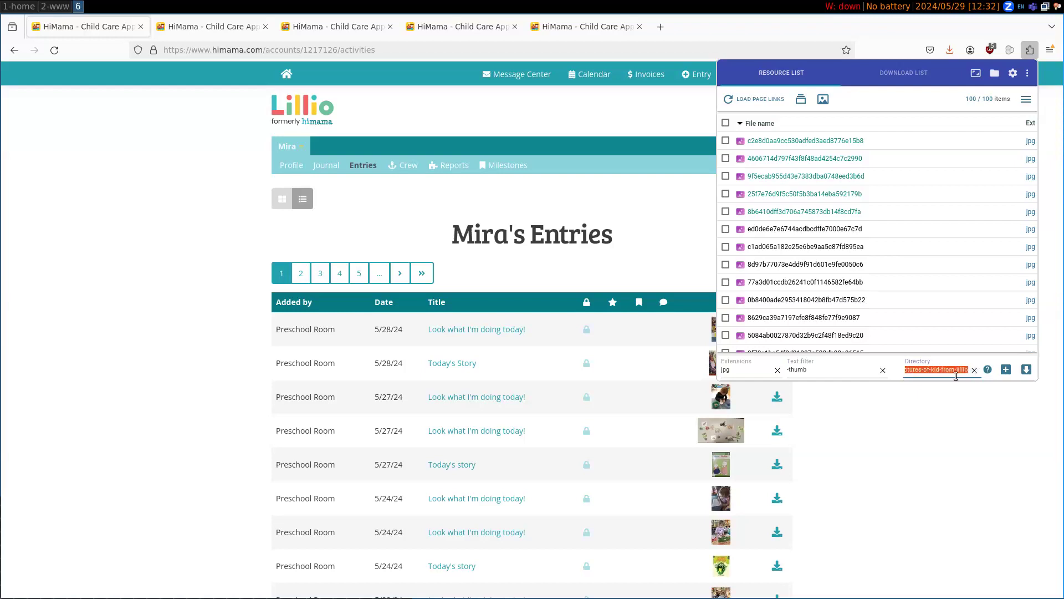
pyautogui.click(940, 369)
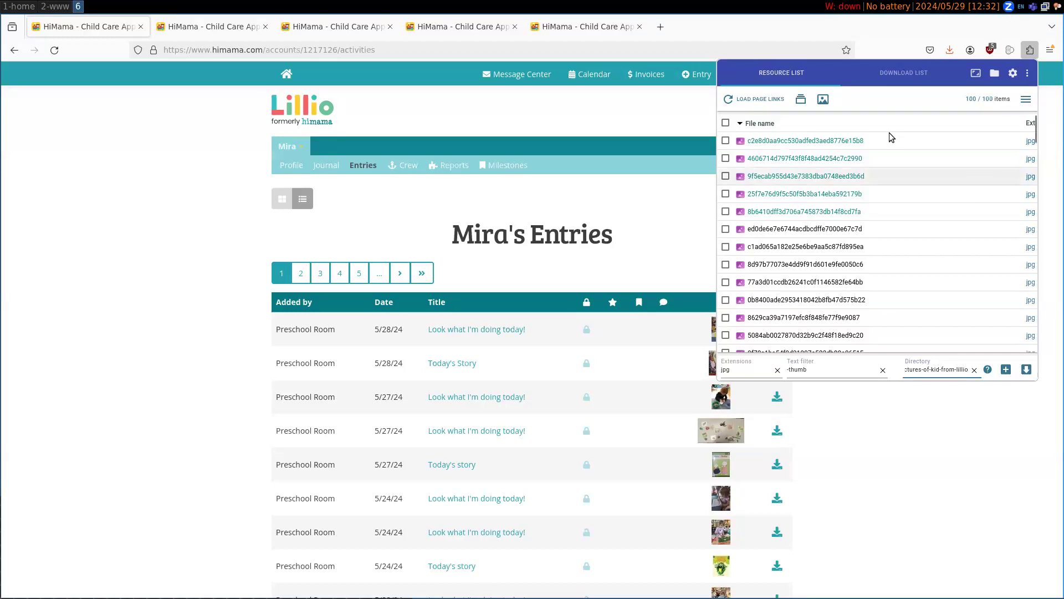
# Select all 100 jpg items, download them, and show the browser's completed downloads
pyautogui.click(725, 123)
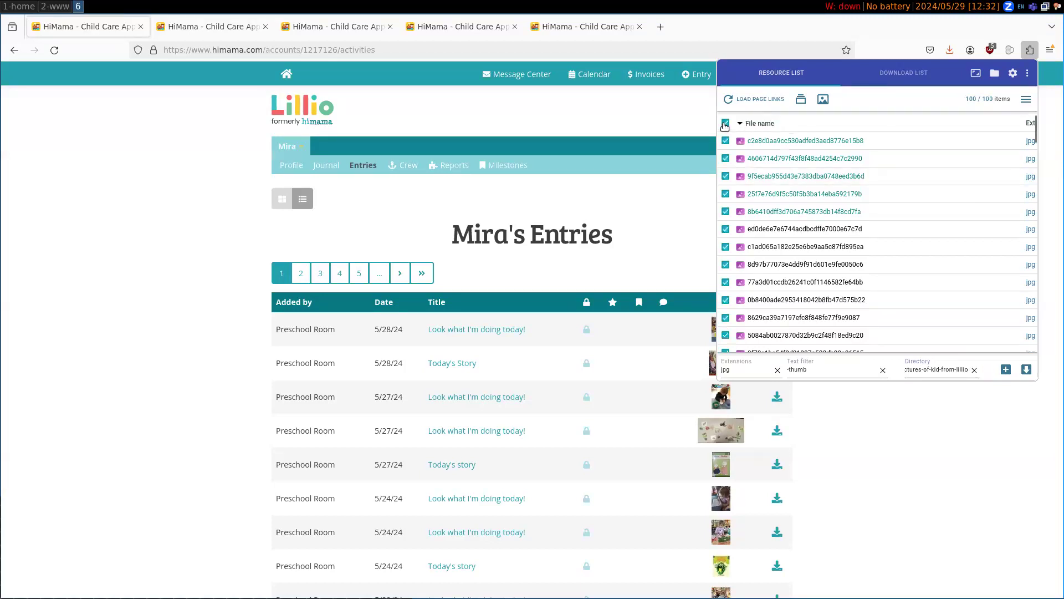
pyautogui.moveTo(826, 320)
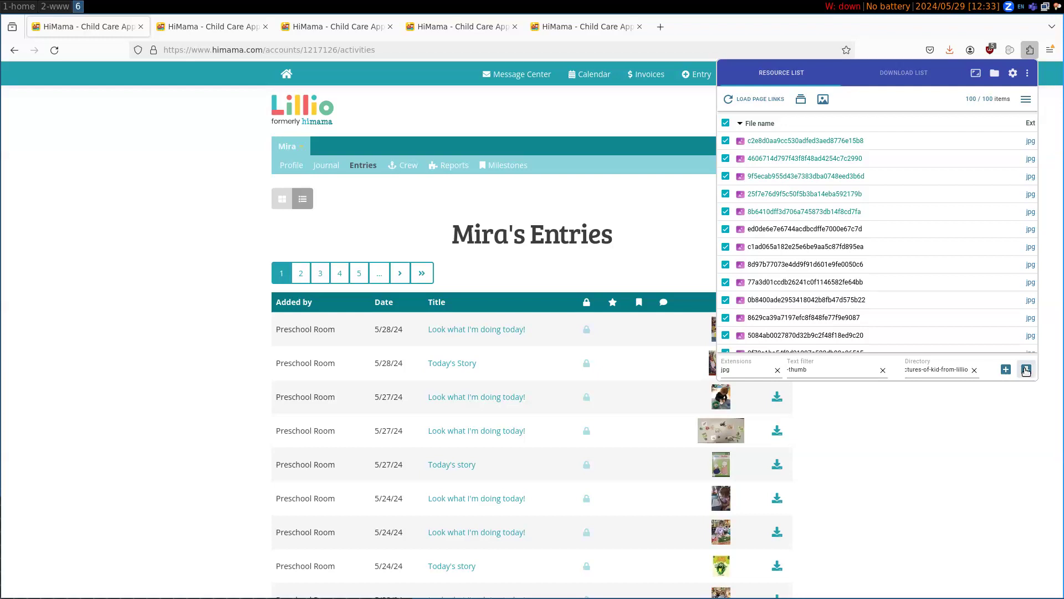
pyautogui.click(904, 73)
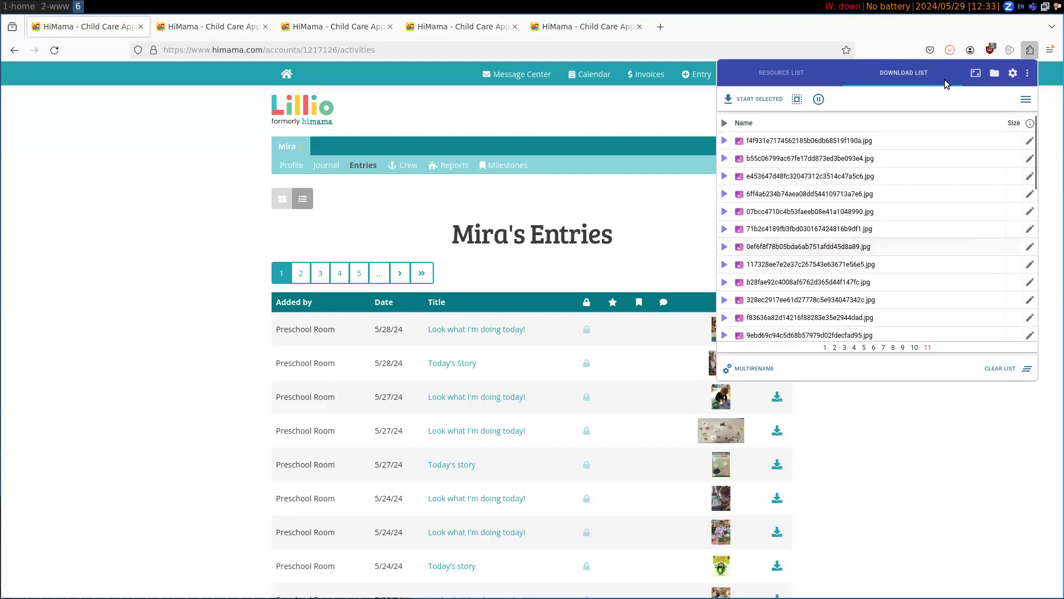
pyautogui.click(950, 50)
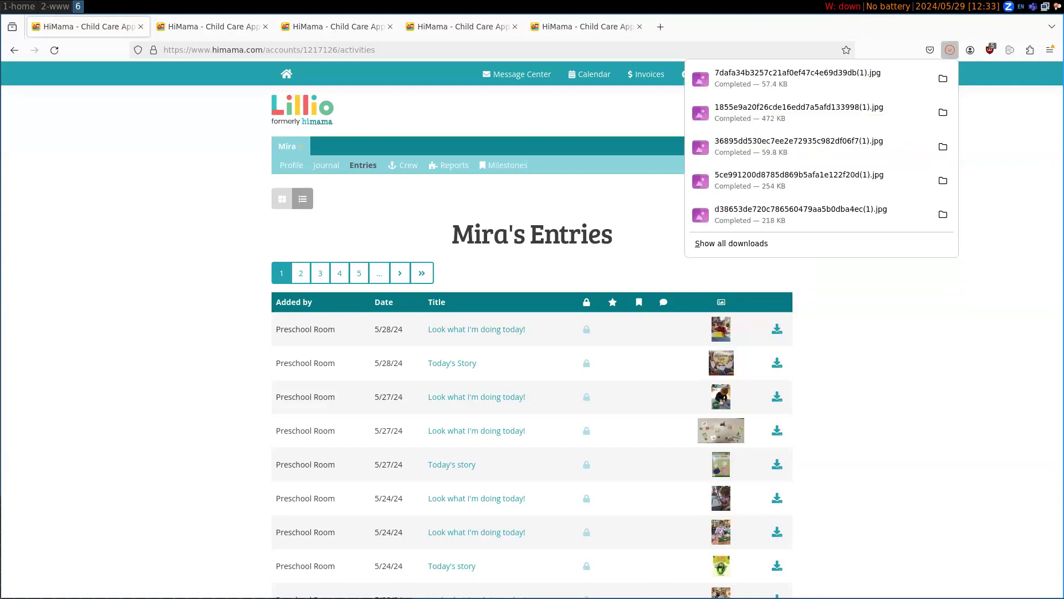
# Close Firefox's completed-downloads list
pyautogui.click(951, 50)
pyautogui.write('thunar ~/Downloads/pictures')
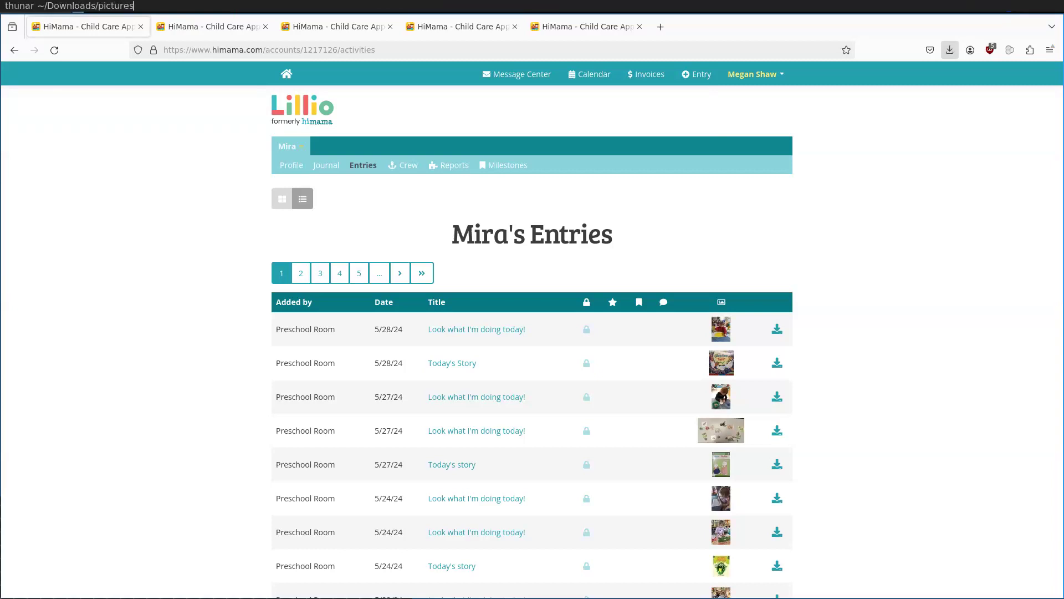
# Launch Thunar on ~/Downloads/pictures-of-kid-from-lillio and browse the JPEG list
pyautogui.write('-of-kid-from')
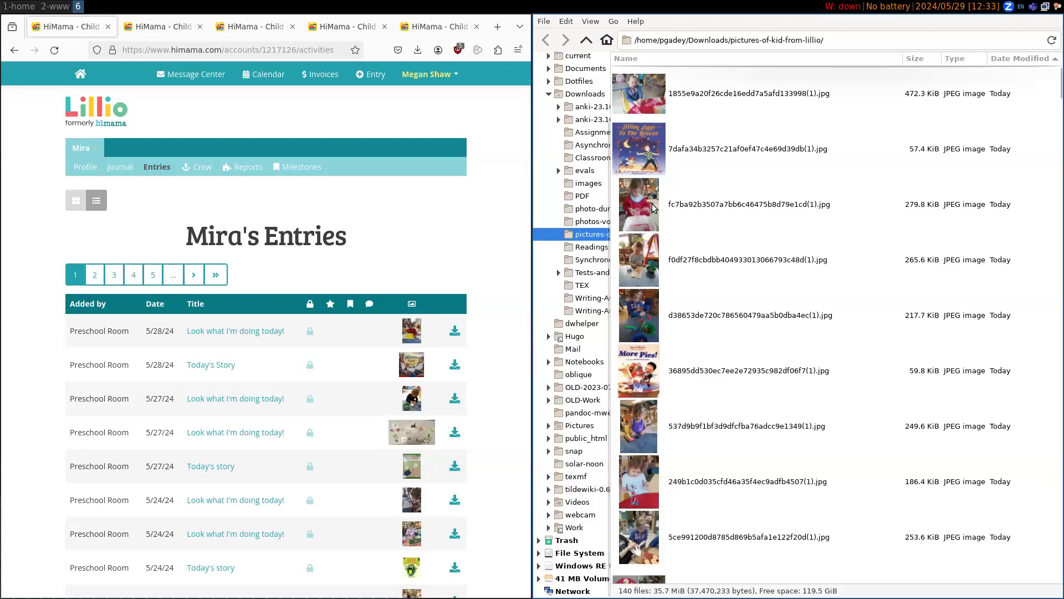
pyautogui.scroll(-3)
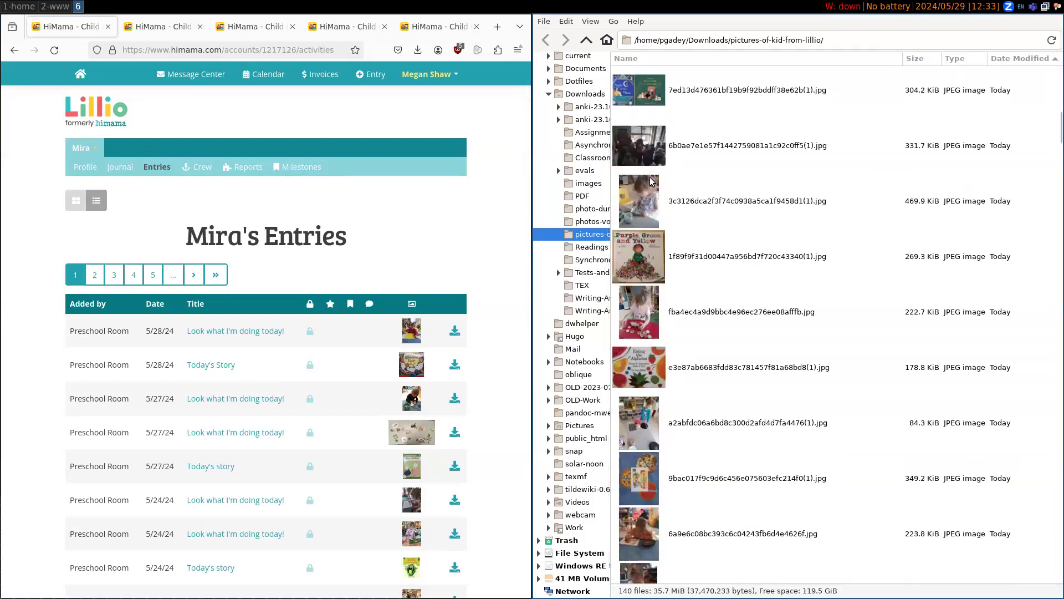